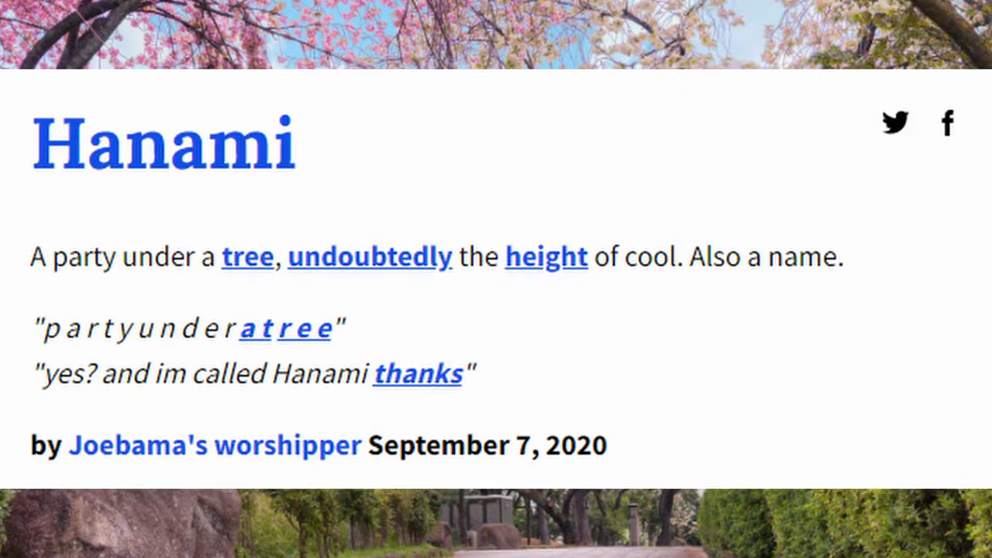
Switch from the Hanami definition to the Twitter profile tab with the flash-cart tweets
click(897, 124)
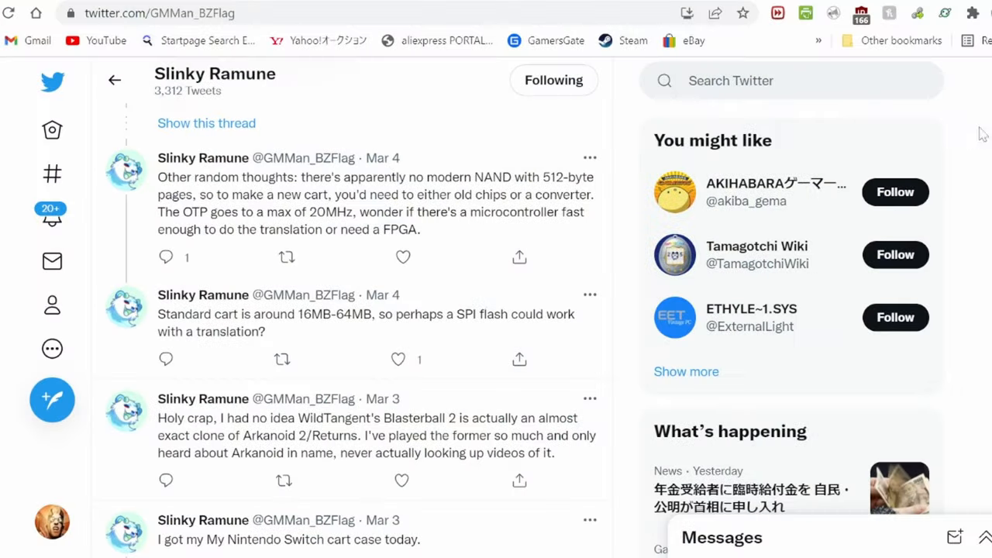
Scroll through the profile's Egret II Mini hacking tweets
scroll(up, 3)
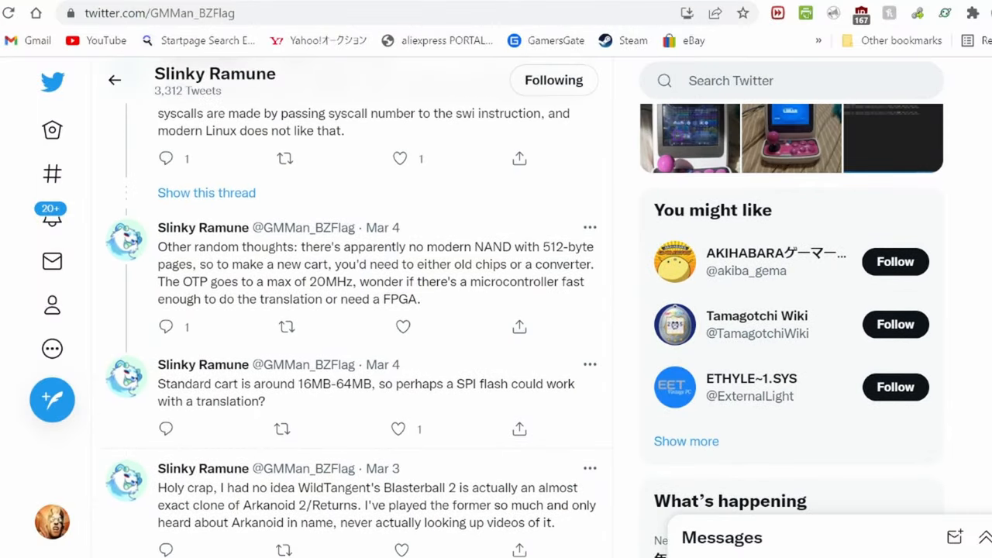
scroll(up, 3)
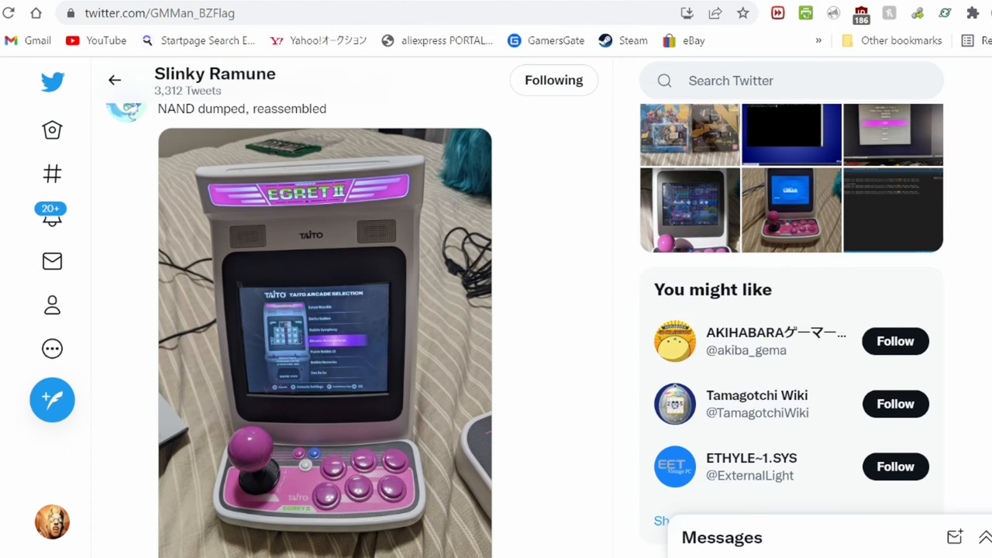
scroll(down, 3)
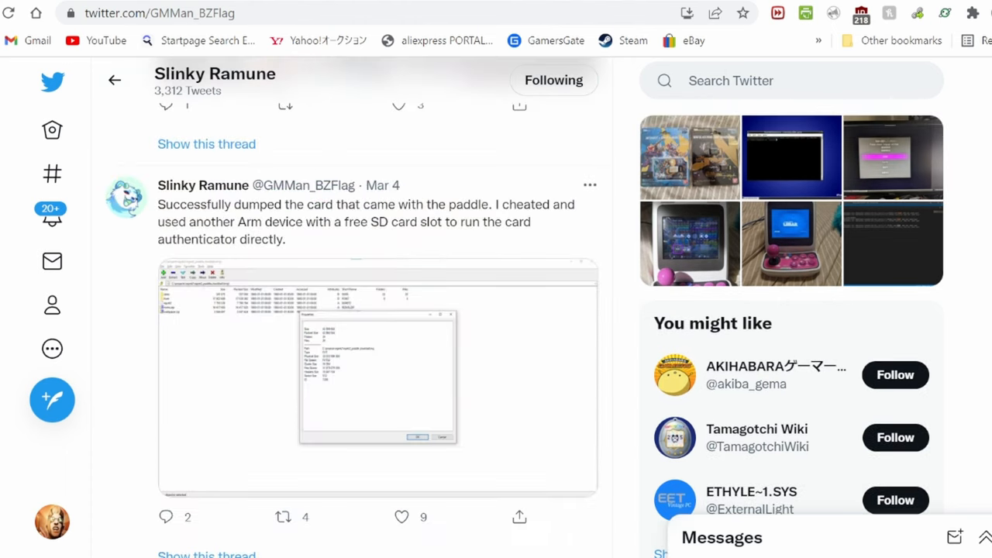
scroll(down, 3)
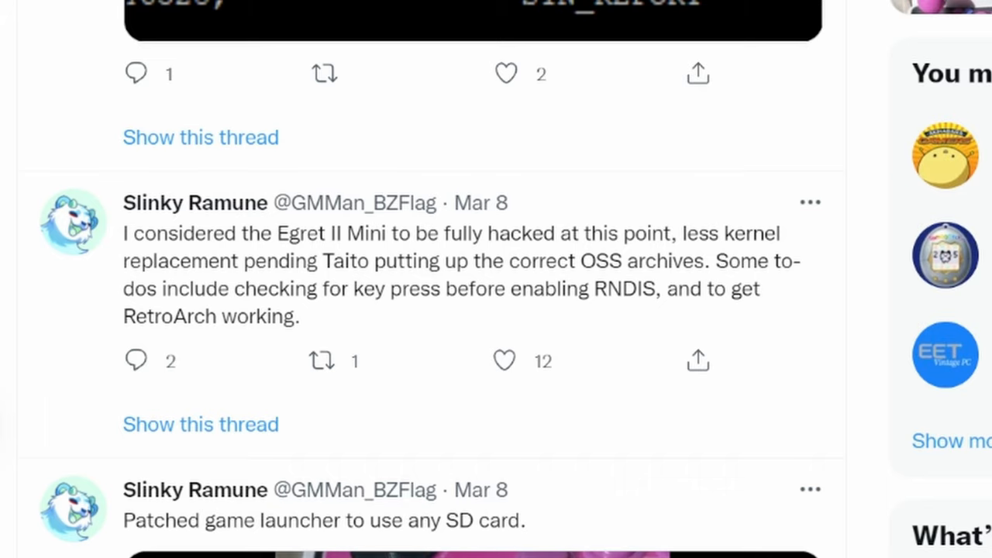
scroll(up, 3)
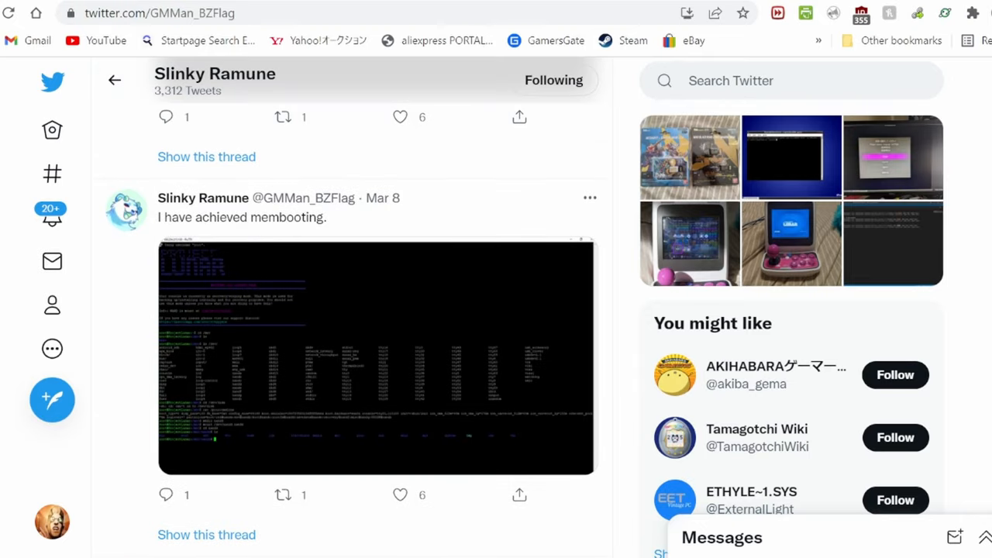
scroll(down, 3)
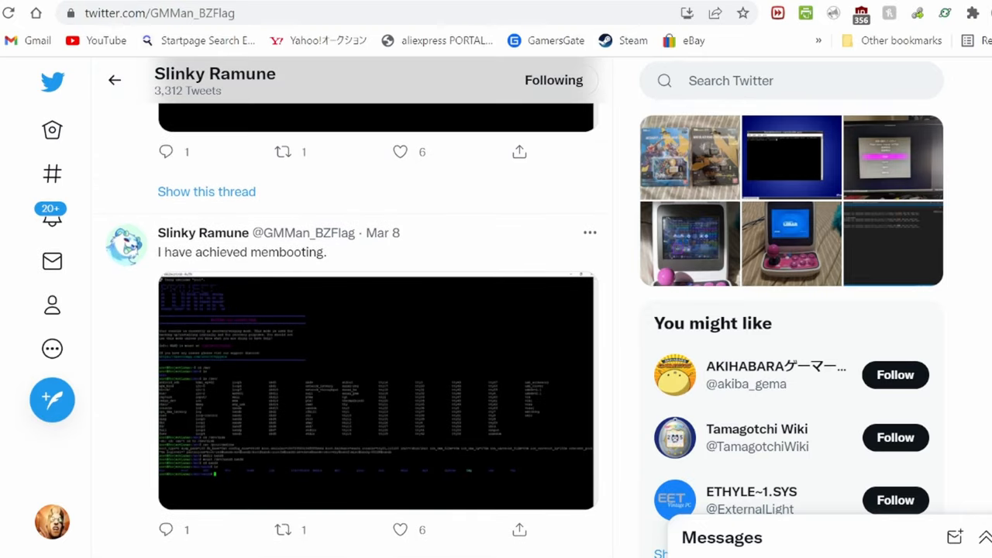
scroll(up, 3)
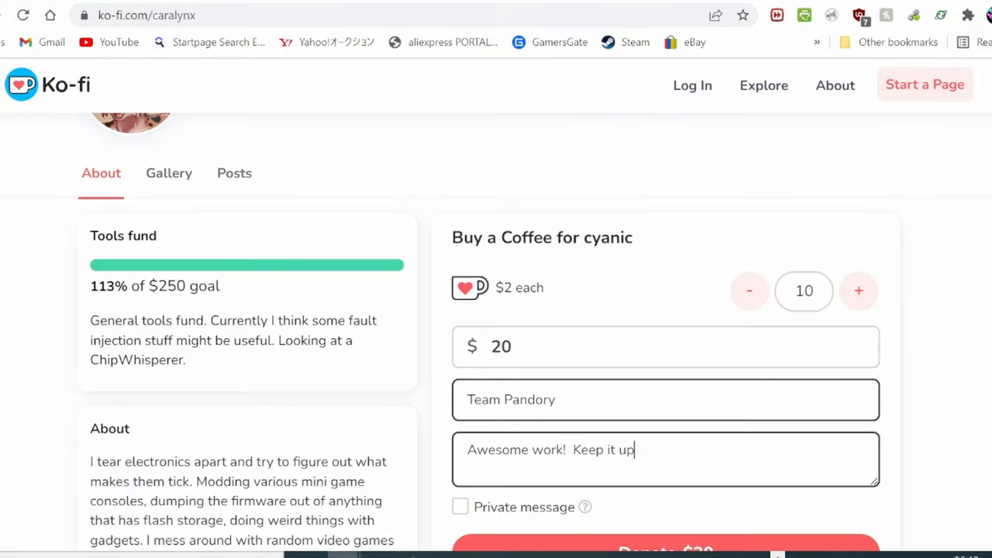
Add '- looking' to the support message on cyanic's Ko-fi donation form
text(- looking)
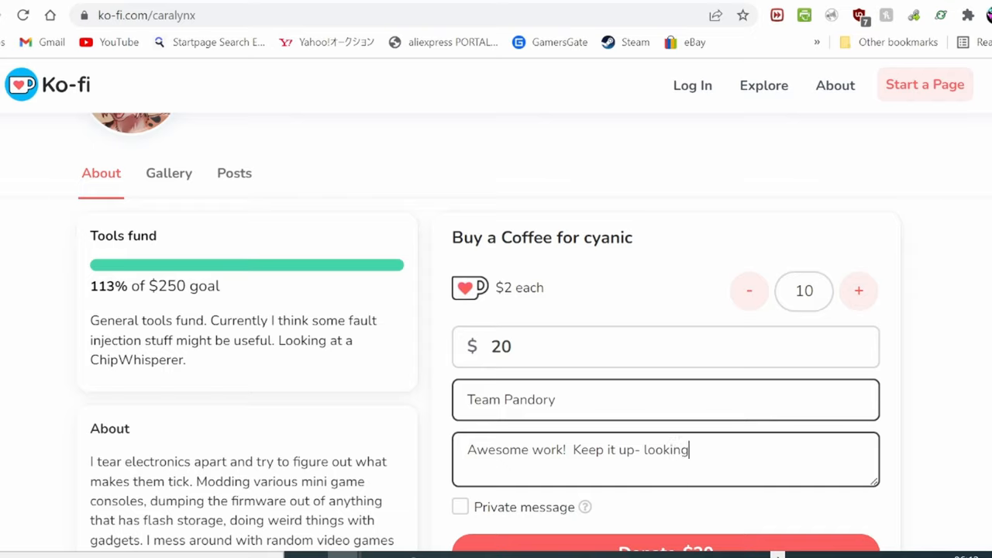